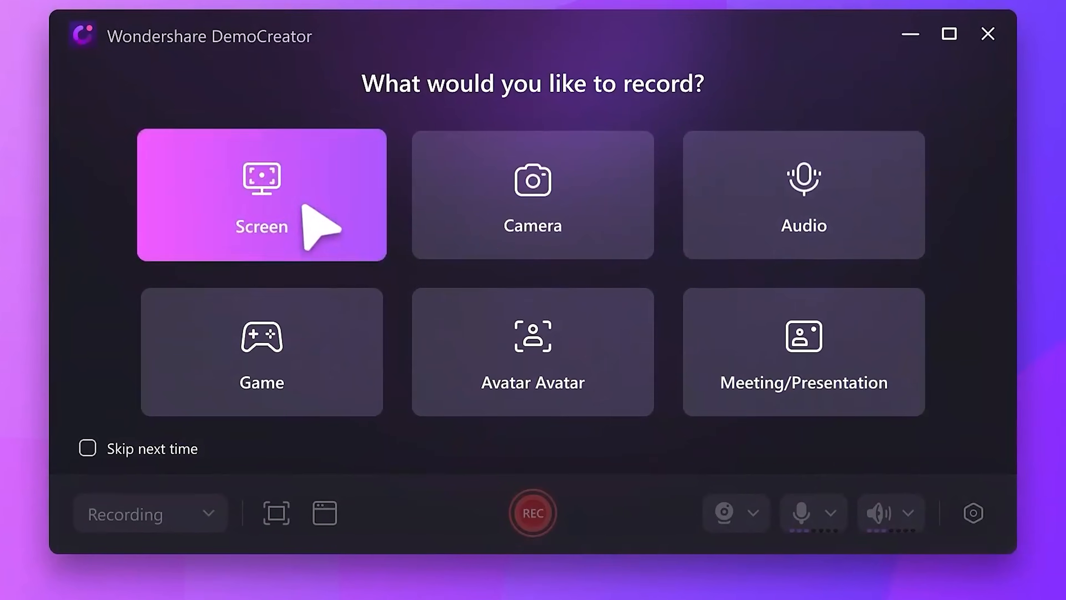
Start a Screen recording, then apply an Auto Animated Subtitles preset to the talking-head clip
click(261, 194)
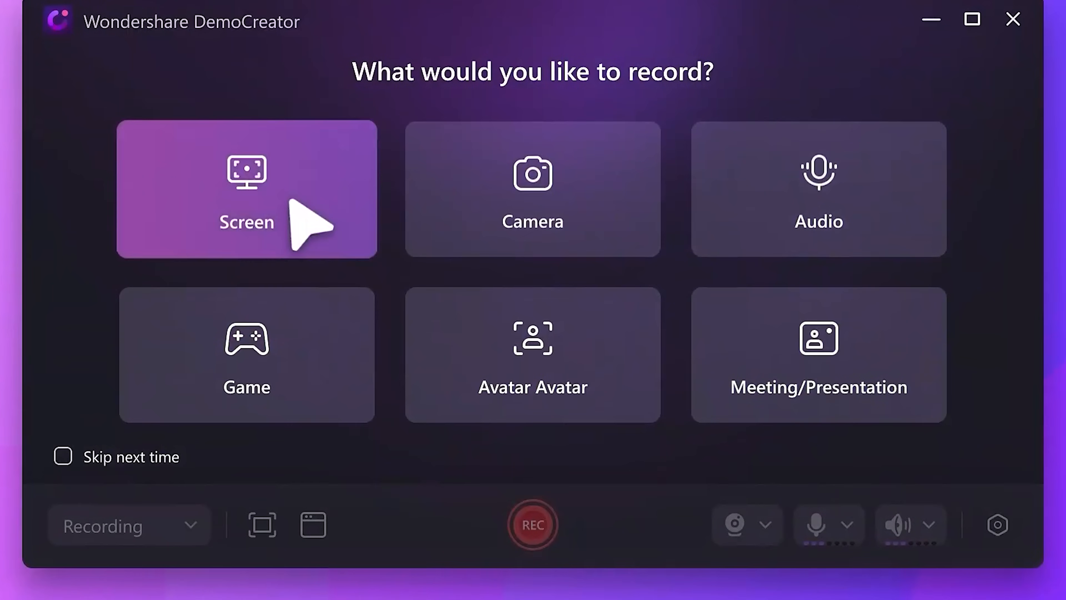
click(246, 189)
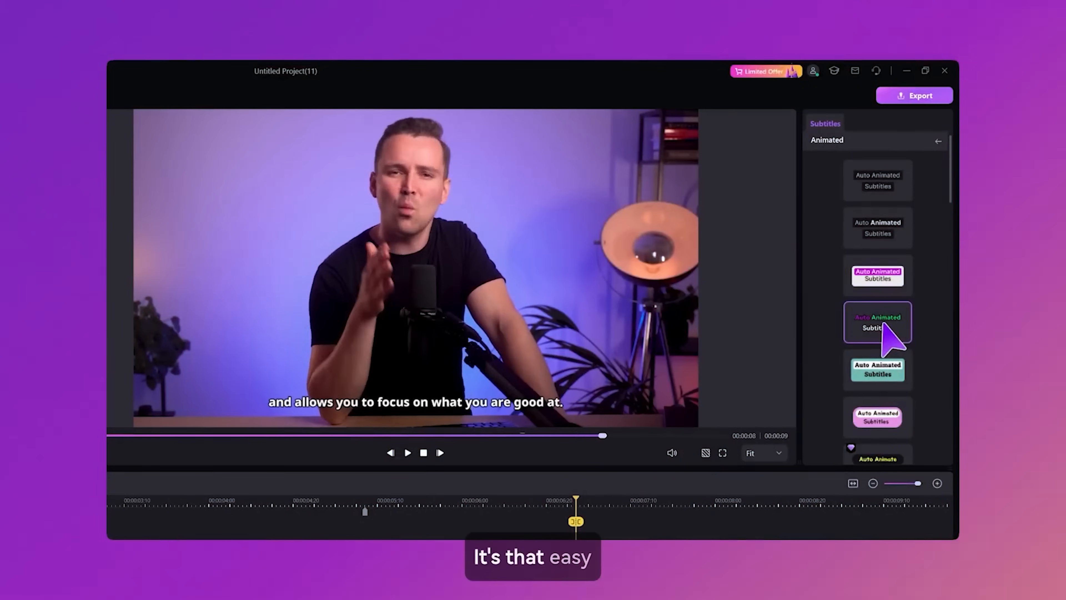
click(878, 417)
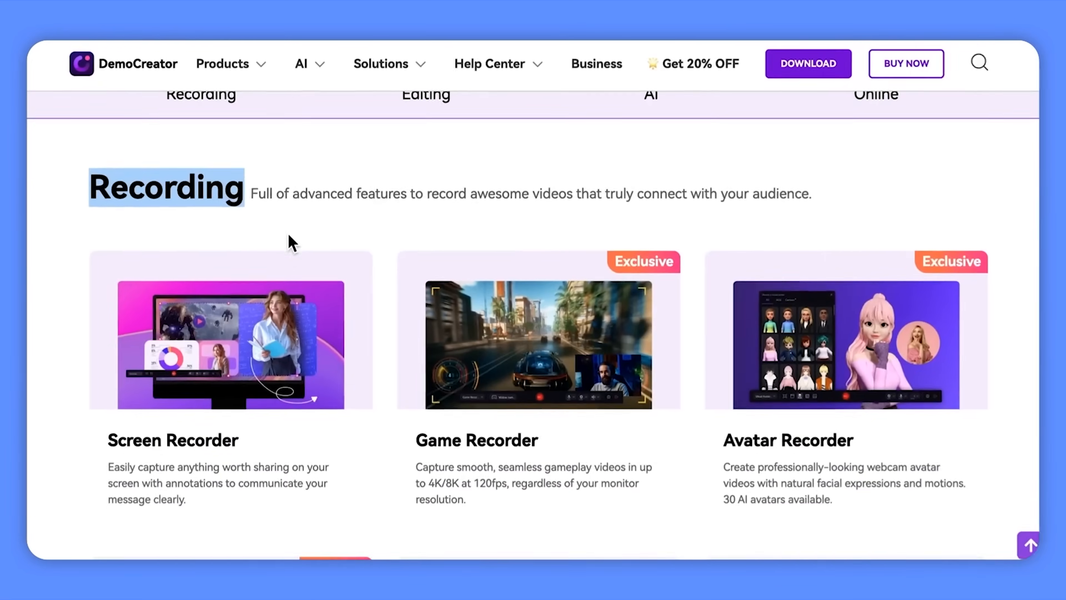
Browse the Screen, Virtual Avatar, Video Presentation and Camera recording-mode tabs on the features page
scroll(down, 3)
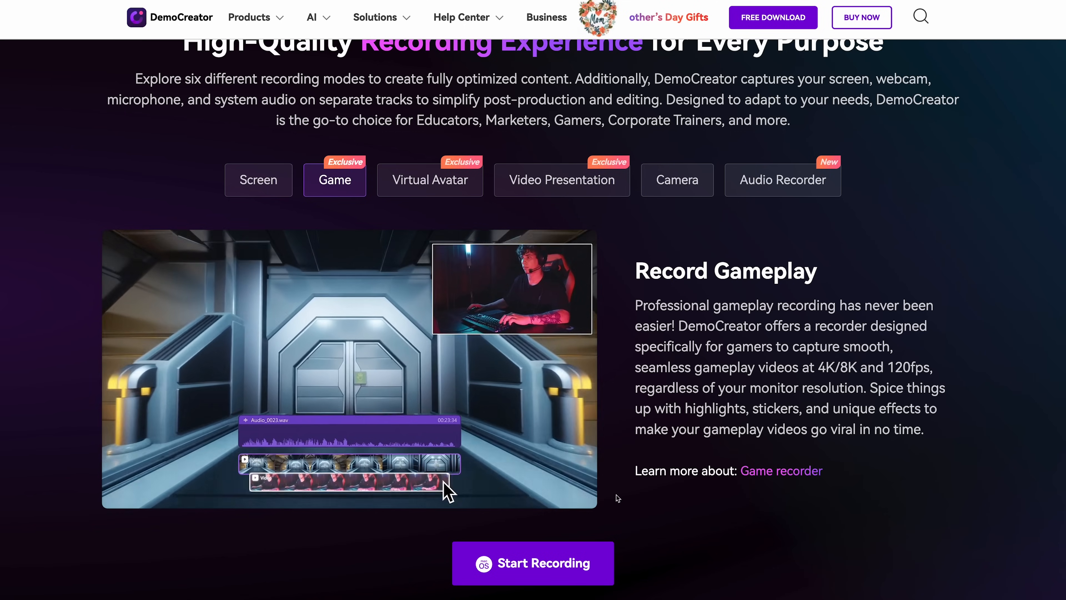
click(259, 179)
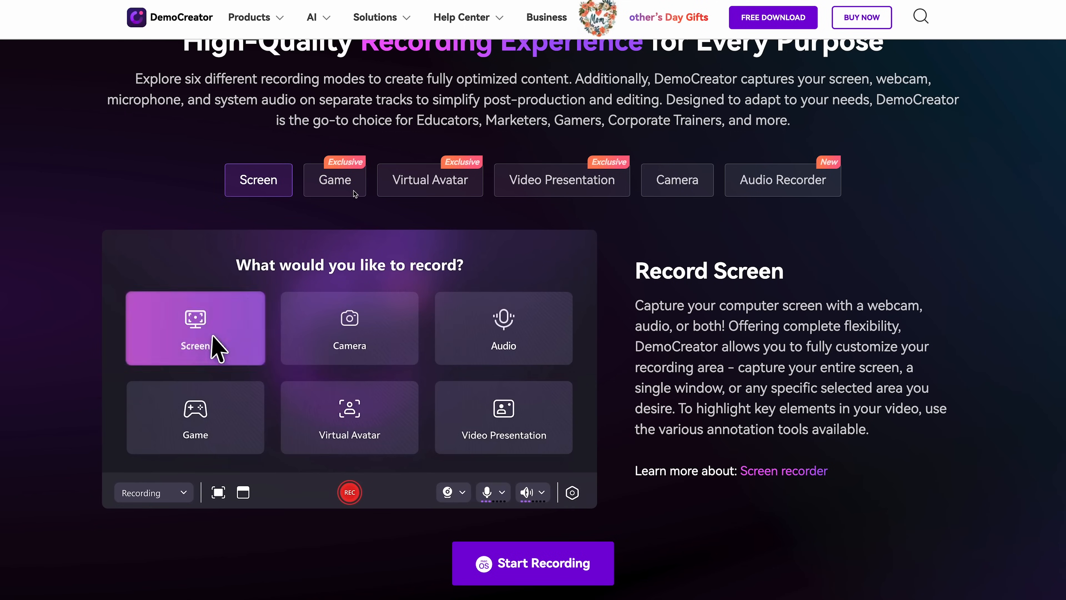
click(430, 179)
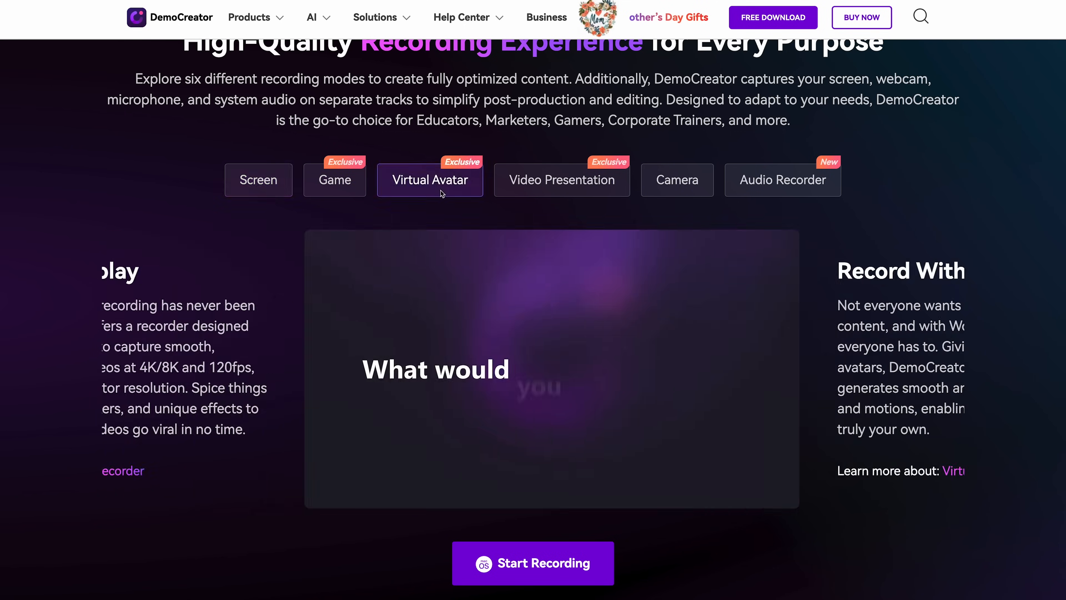
click(561, 179)
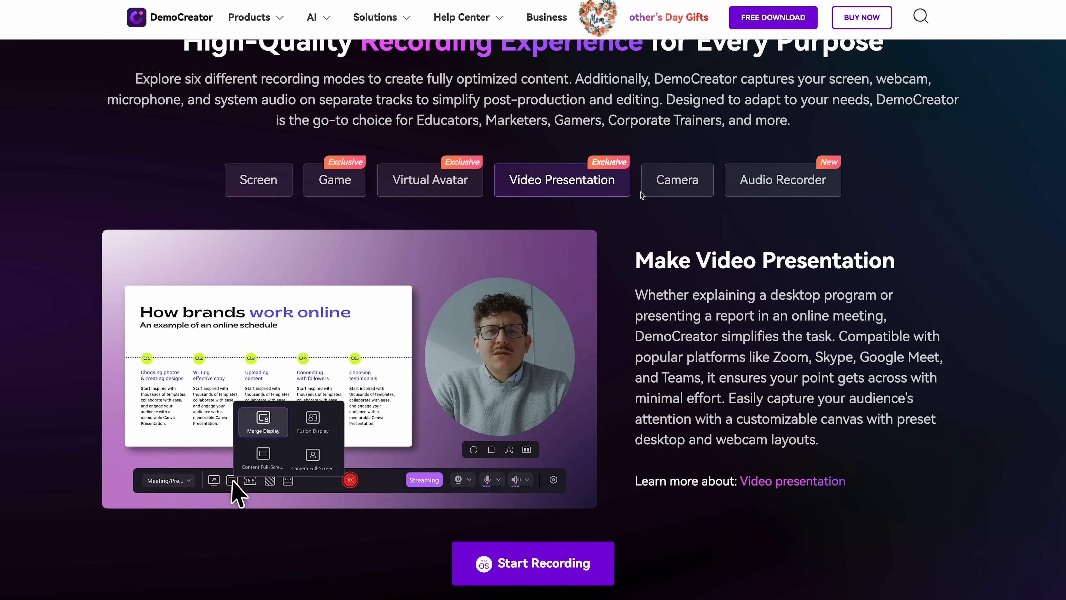
click(782, 180)
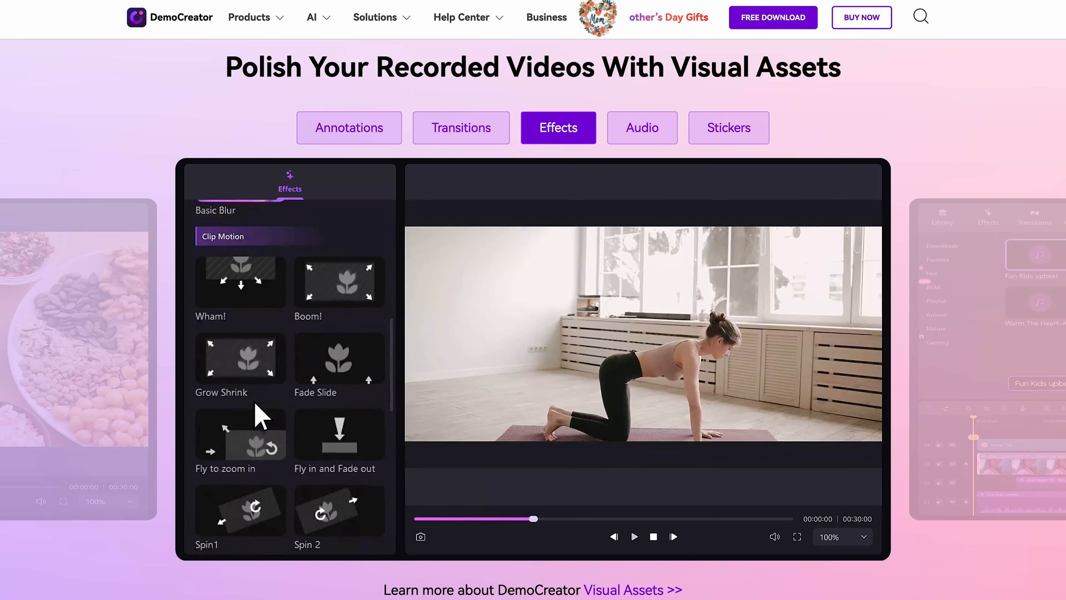
View the Audio and Stickers asset examples and preview the Great sticker
scroll(down, 3)
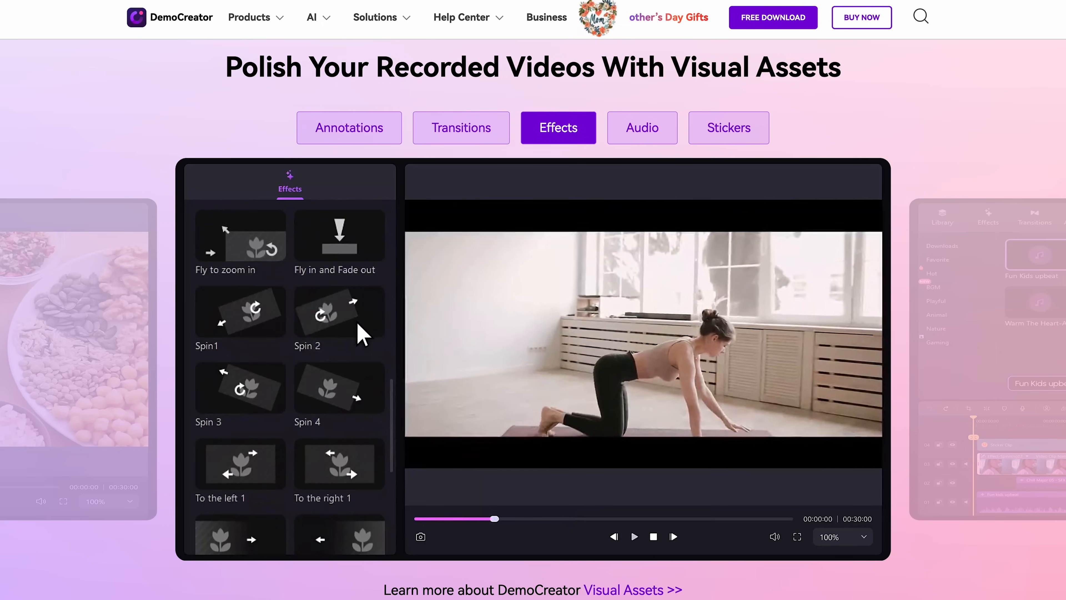
click(641, 127)
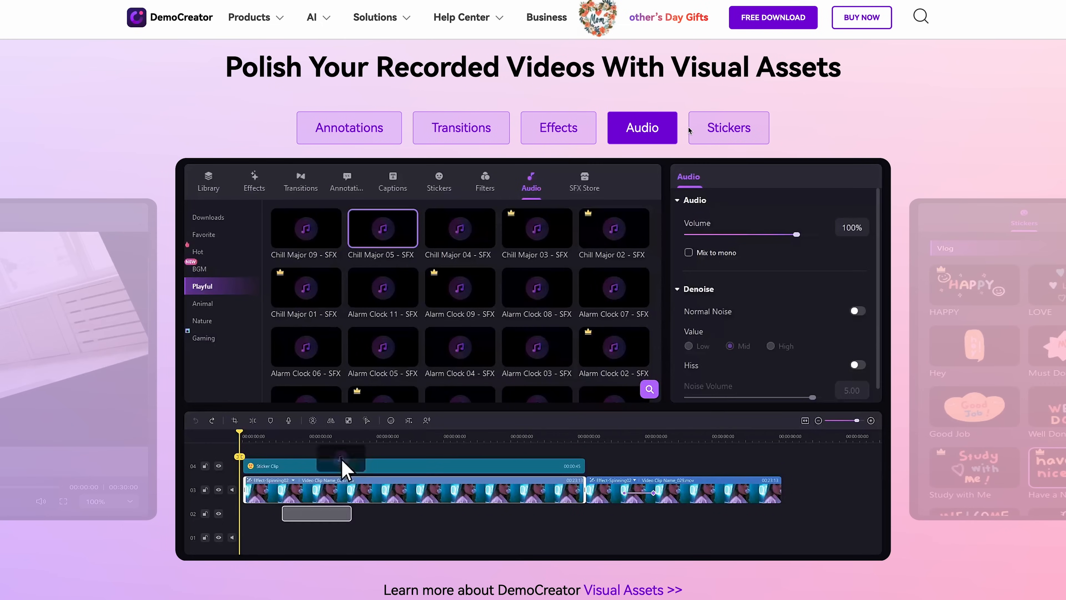
click(727, 128)
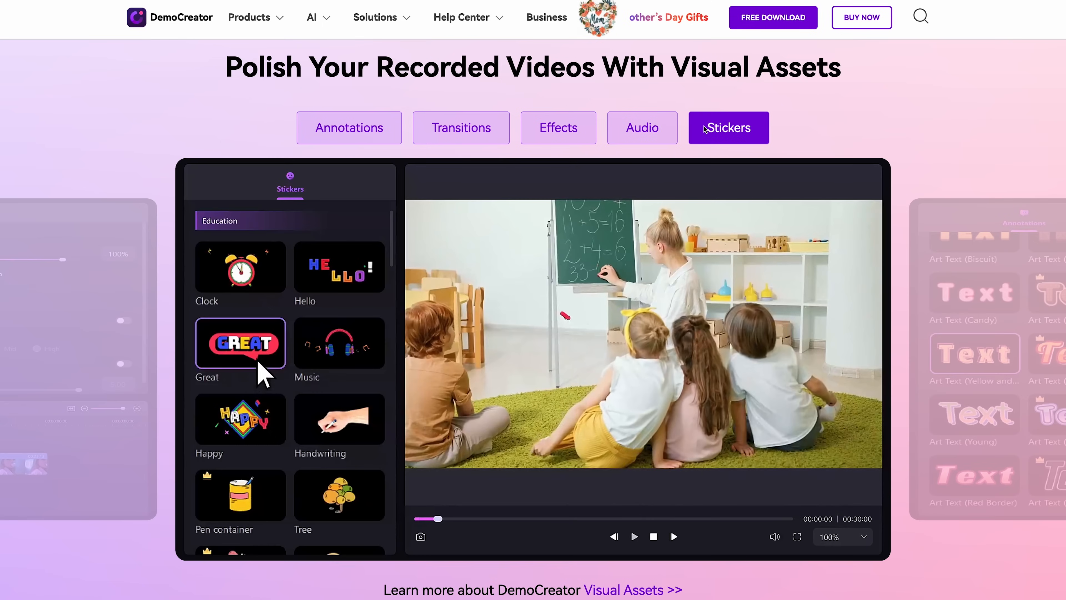
click(348, 128)
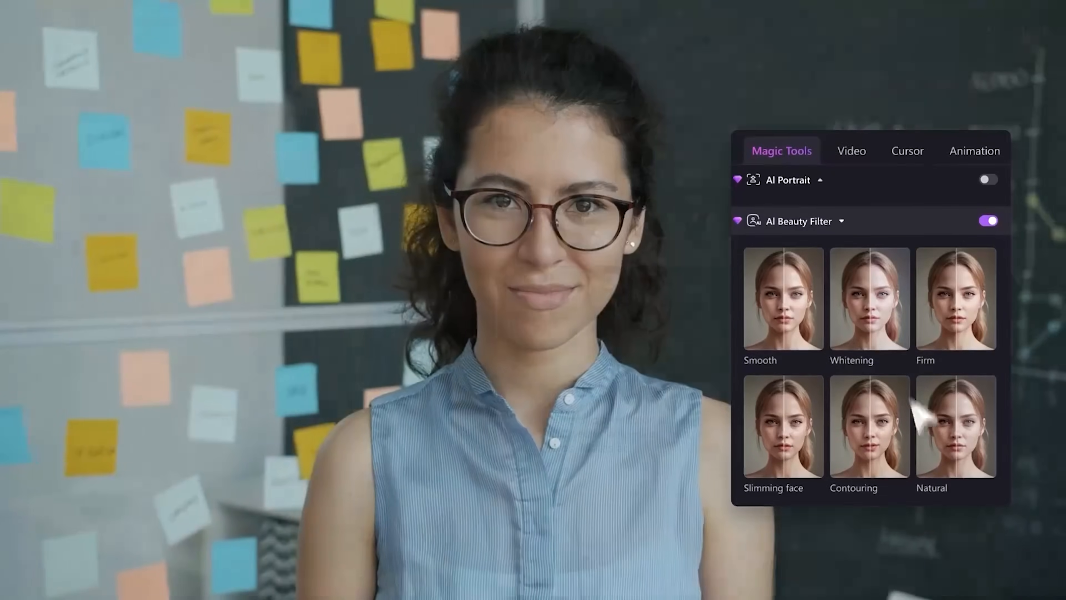
Apply the Natural AI Beauty Filter preset to the webcam portrait
click(869, 300)
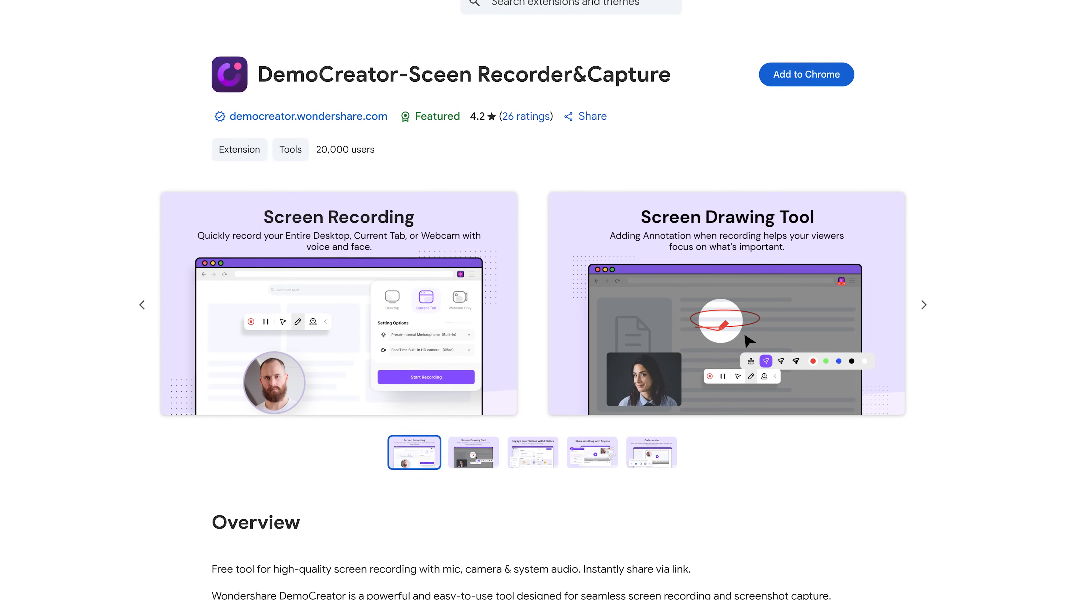
Scroll the DemoCreator extension listing down to its Overview section
scroll(down, 3)
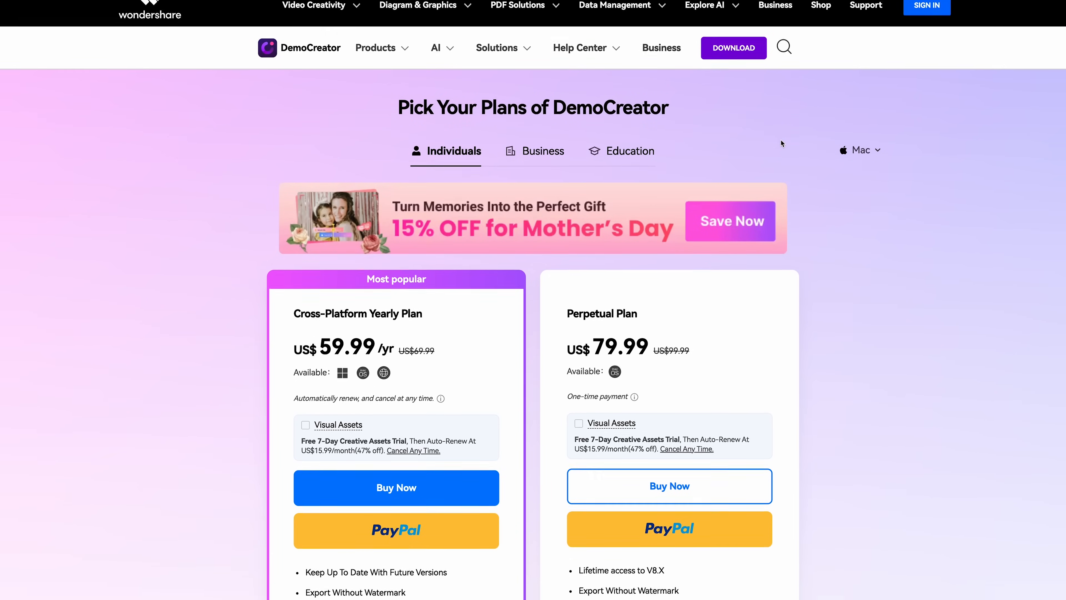
Scroll the pricing page to the yearly and perpetual plans' feature lists
scroll(down, 3)
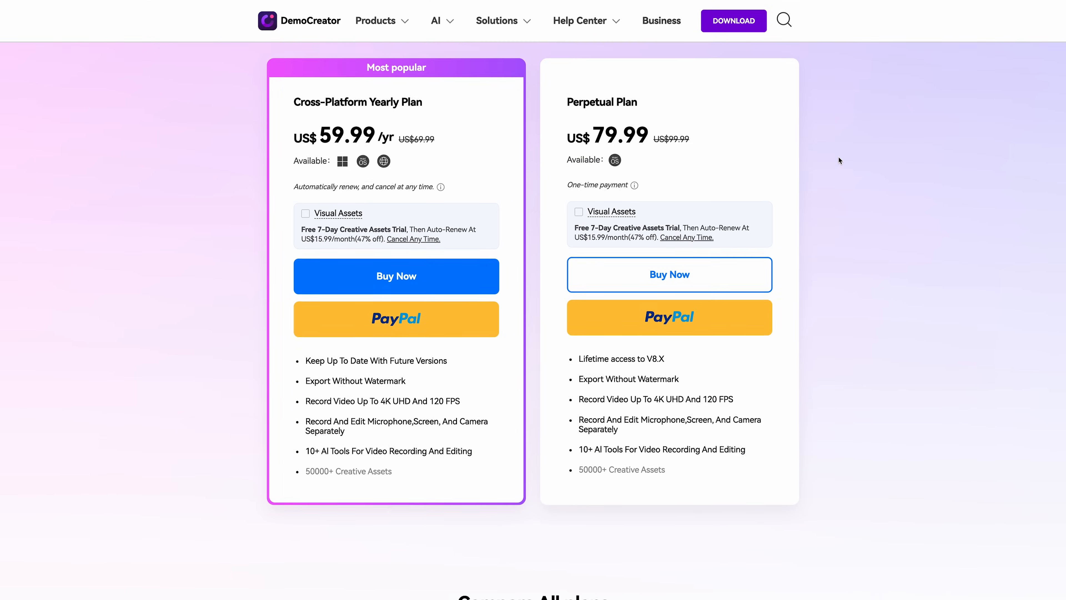
scroll(down, 3)
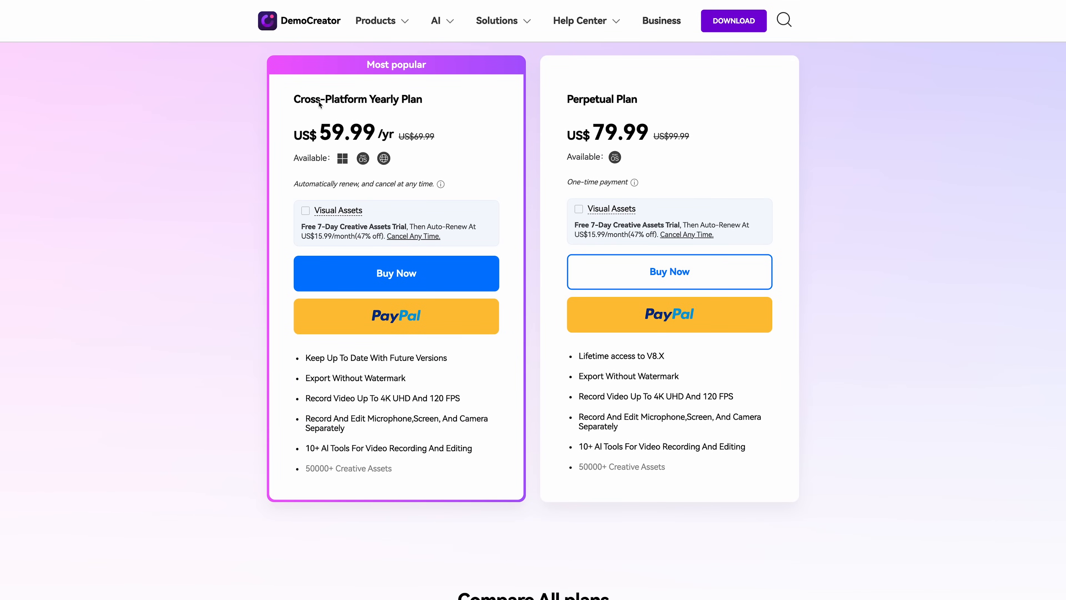
mouse_move(543, 147)
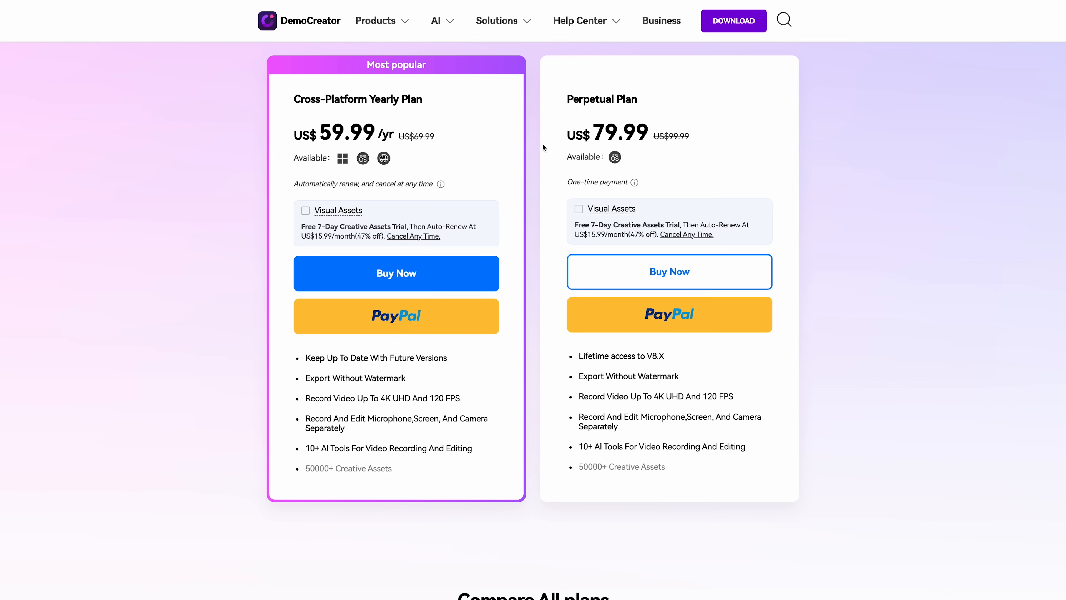